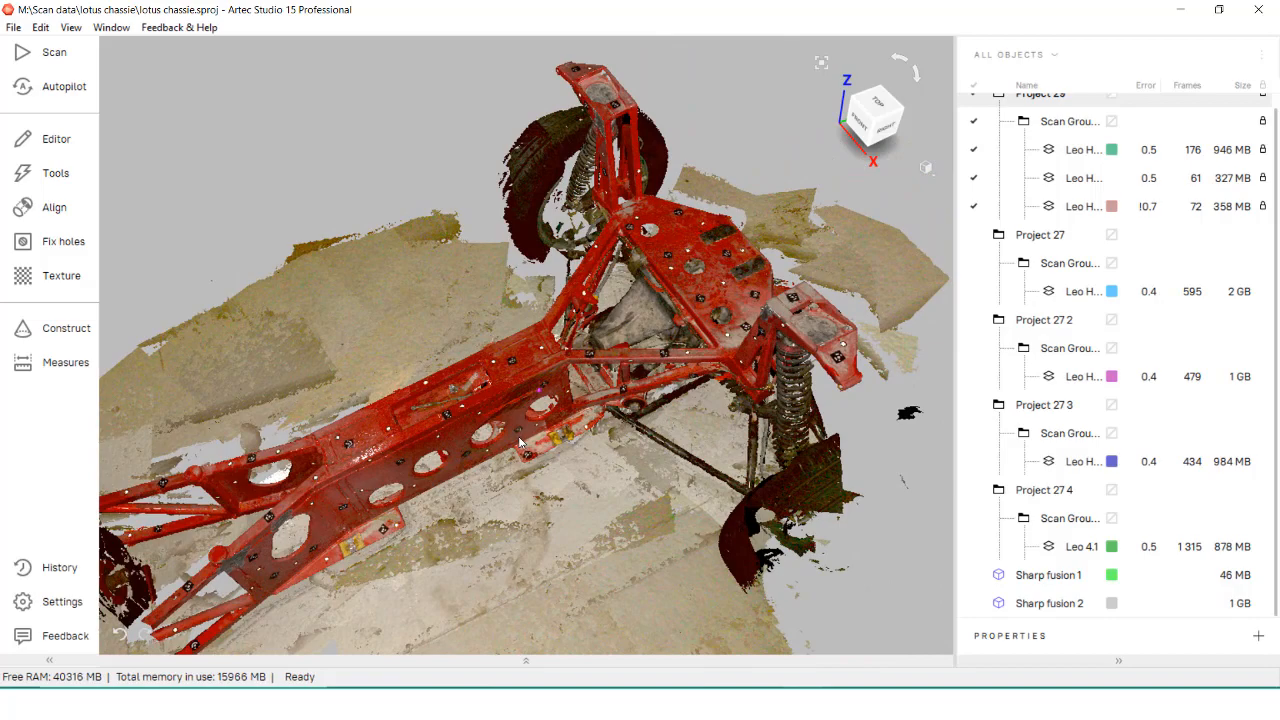
Display only the Sharp fusion 2 model and orbit the fused chassis round to its front
left_click_drag(520, 440, 860, 270)
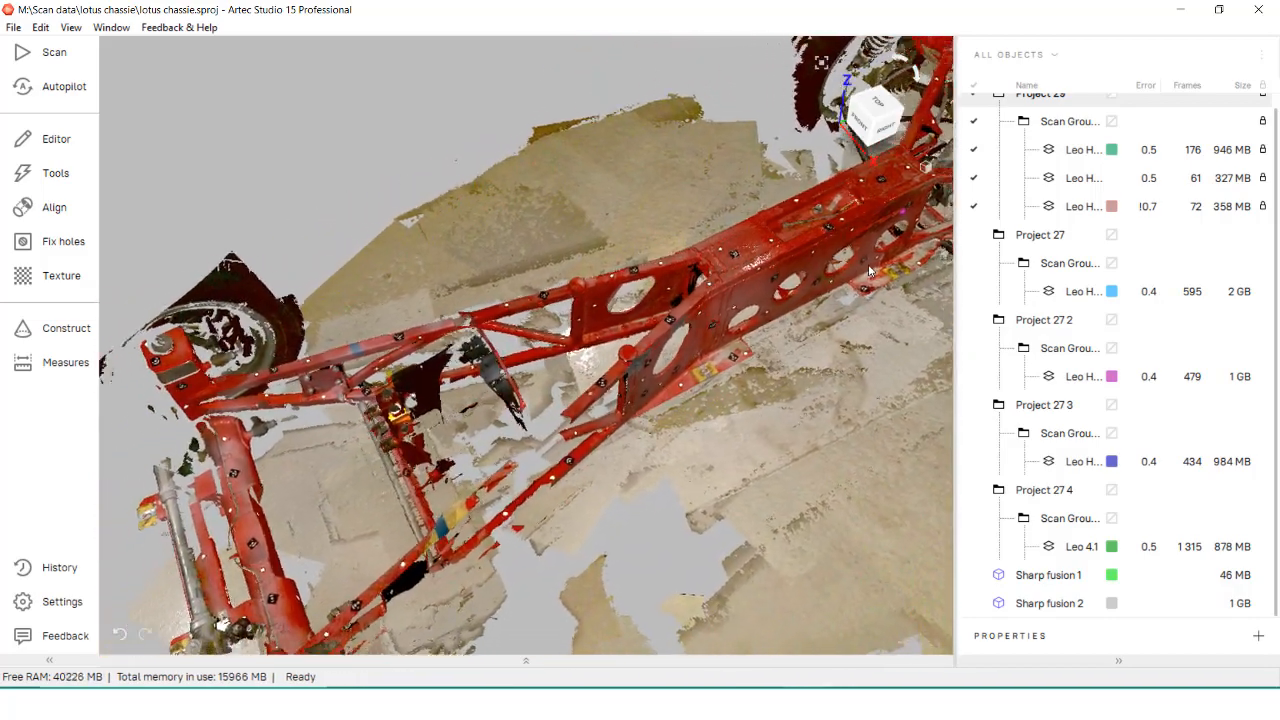
left_click(974, 603)
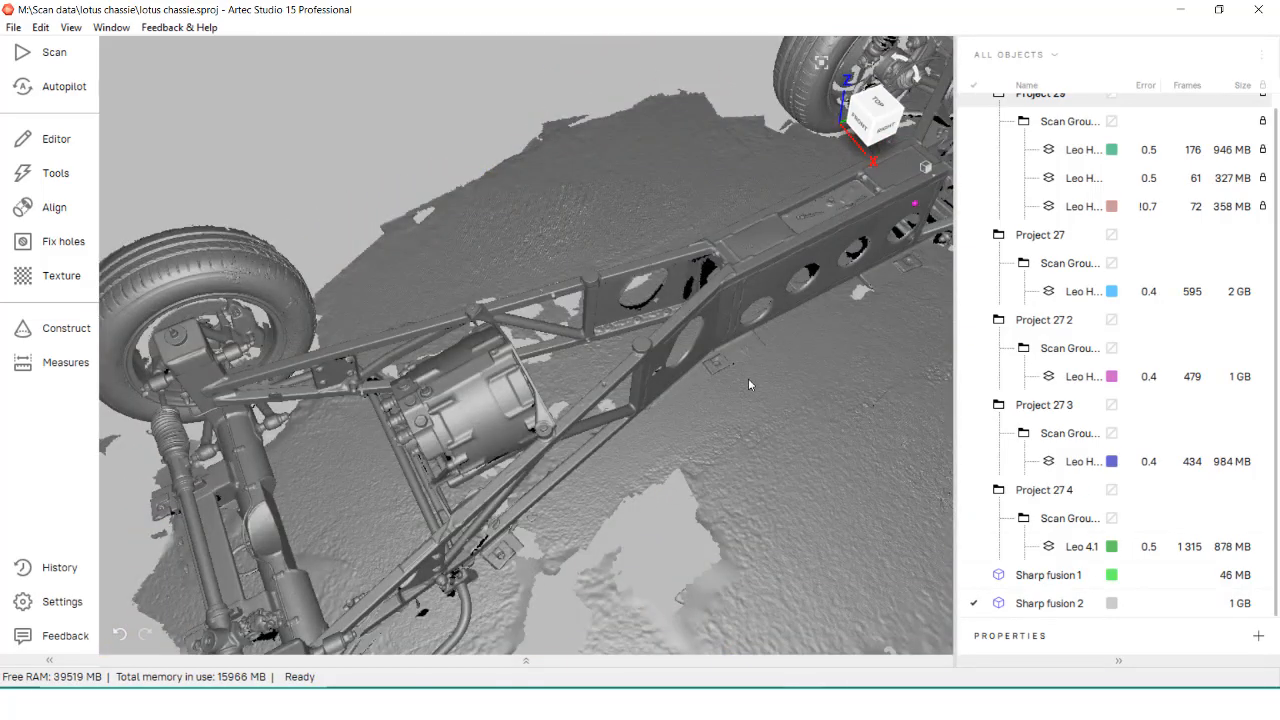
left_click_drag(750, 385, 640, 420)
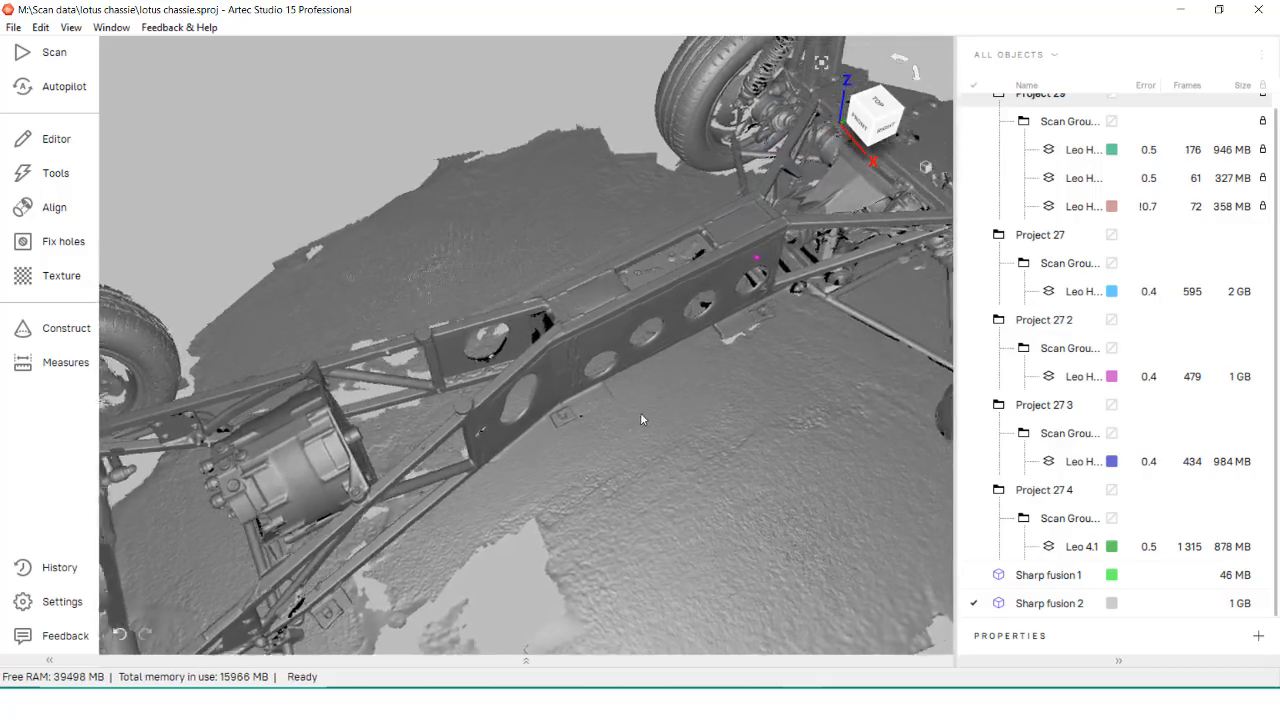
left_click_drag(640, 420, 500, 290)
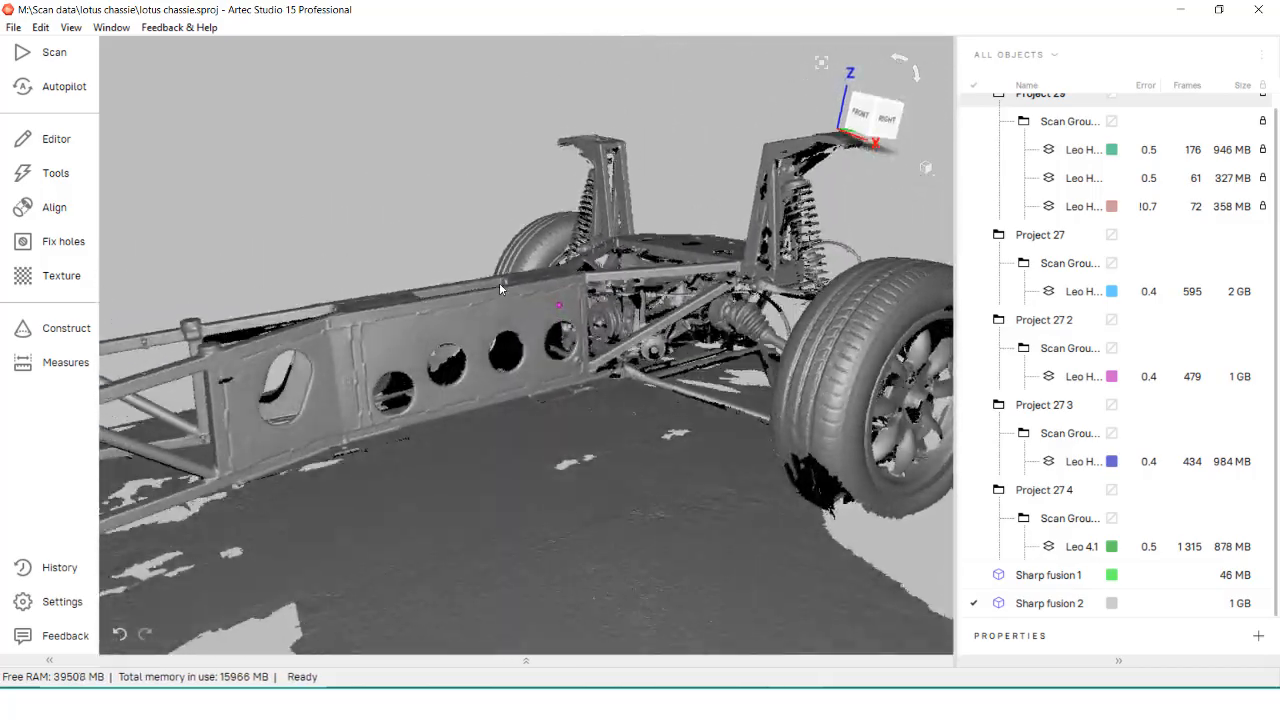
left_click_drag(500, 290, 155, 235)
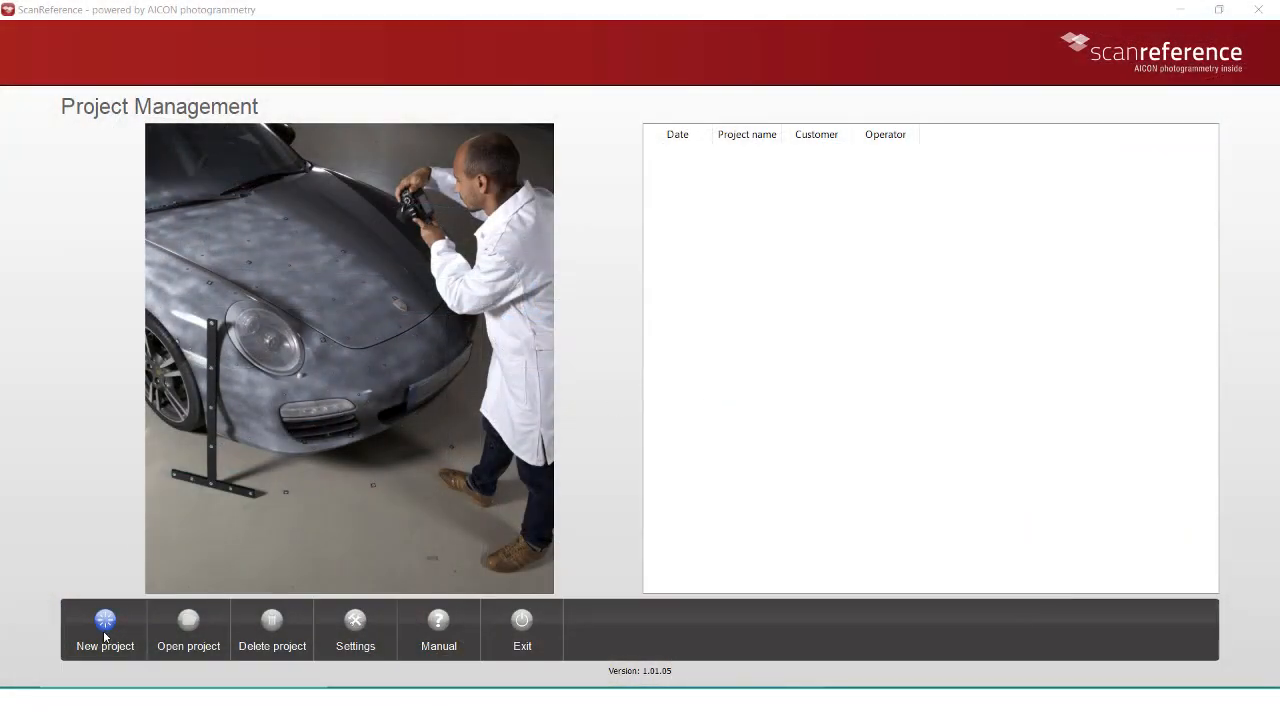
Create the project 'Office cab' and advance to its Reference data step
left_click(104, 625)
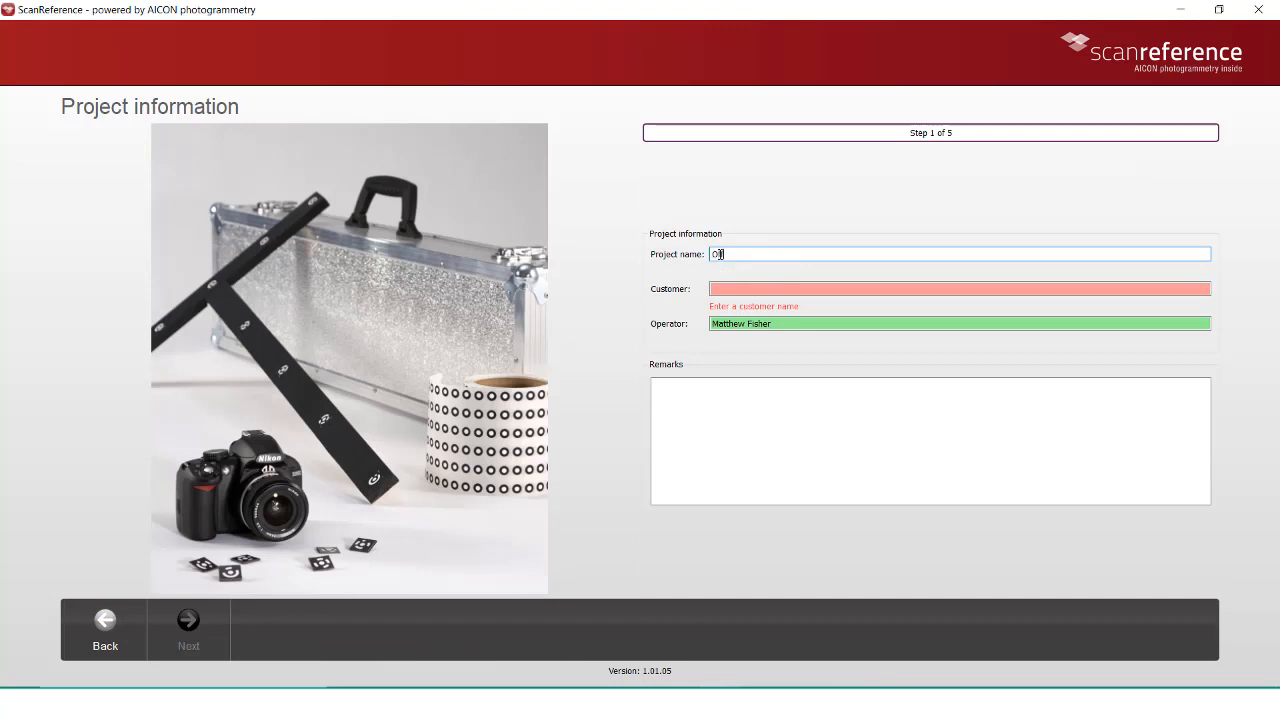
type("ffice cab")
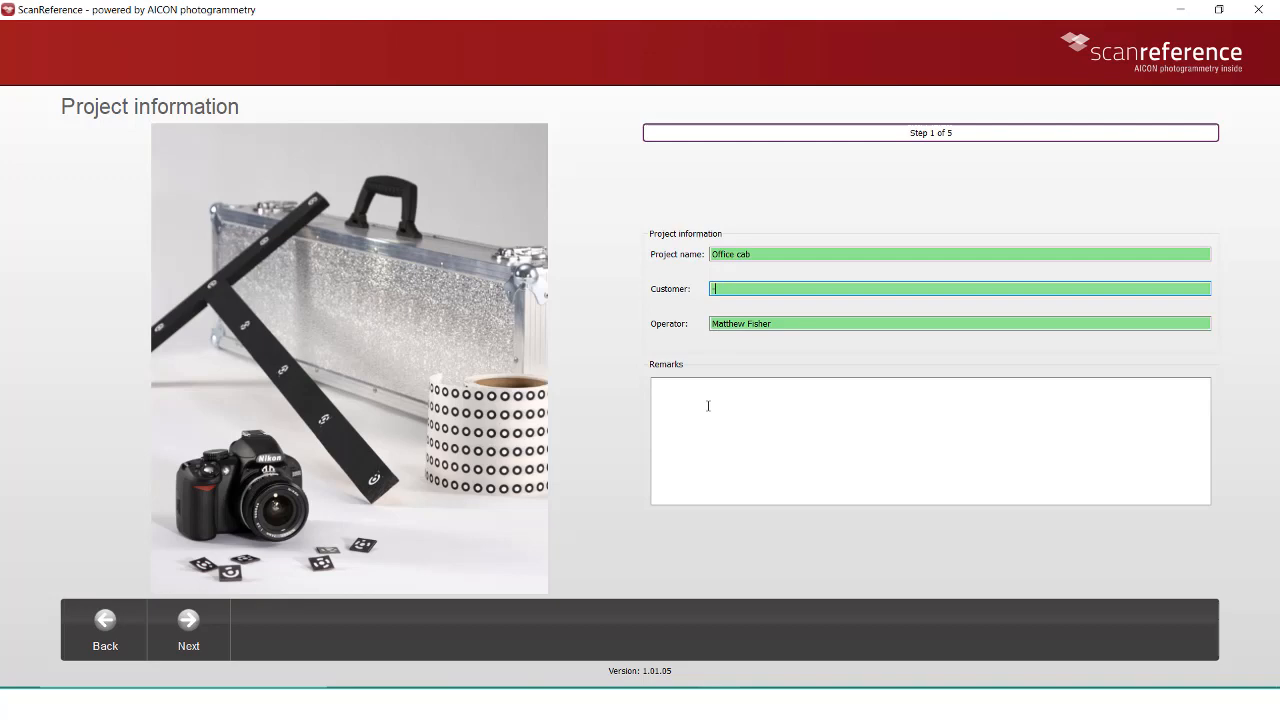
left_click(188, 620)
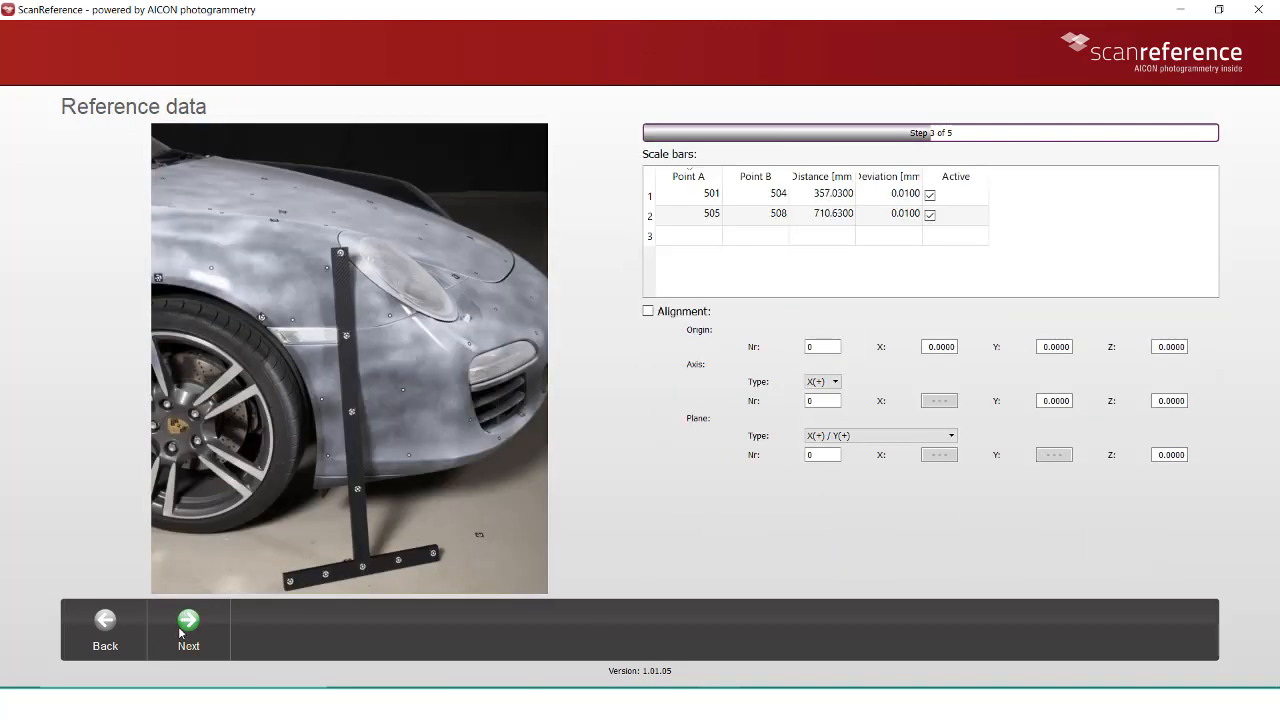
mouse_move(734, 277)
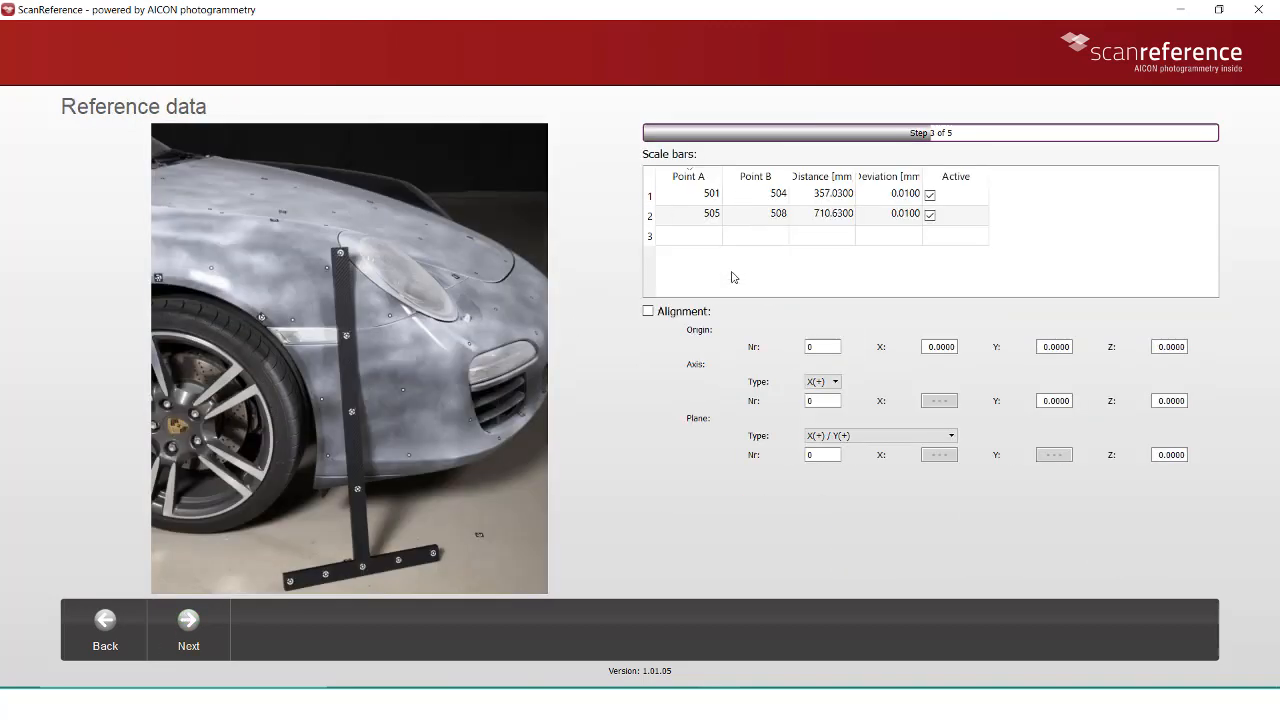
mouse_move(188, 620)
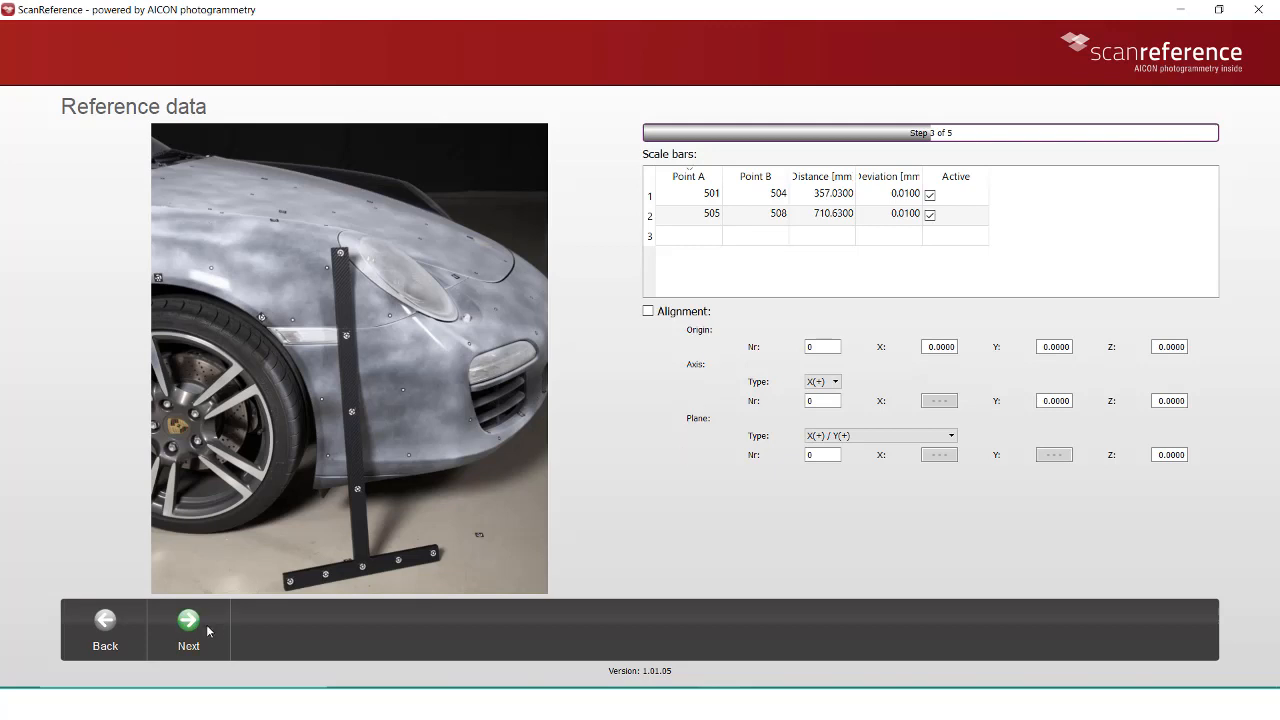
Pass Image processing and run the measurement, yielding a 3D result with 0.00027 accuracy
left_click(188, 620)
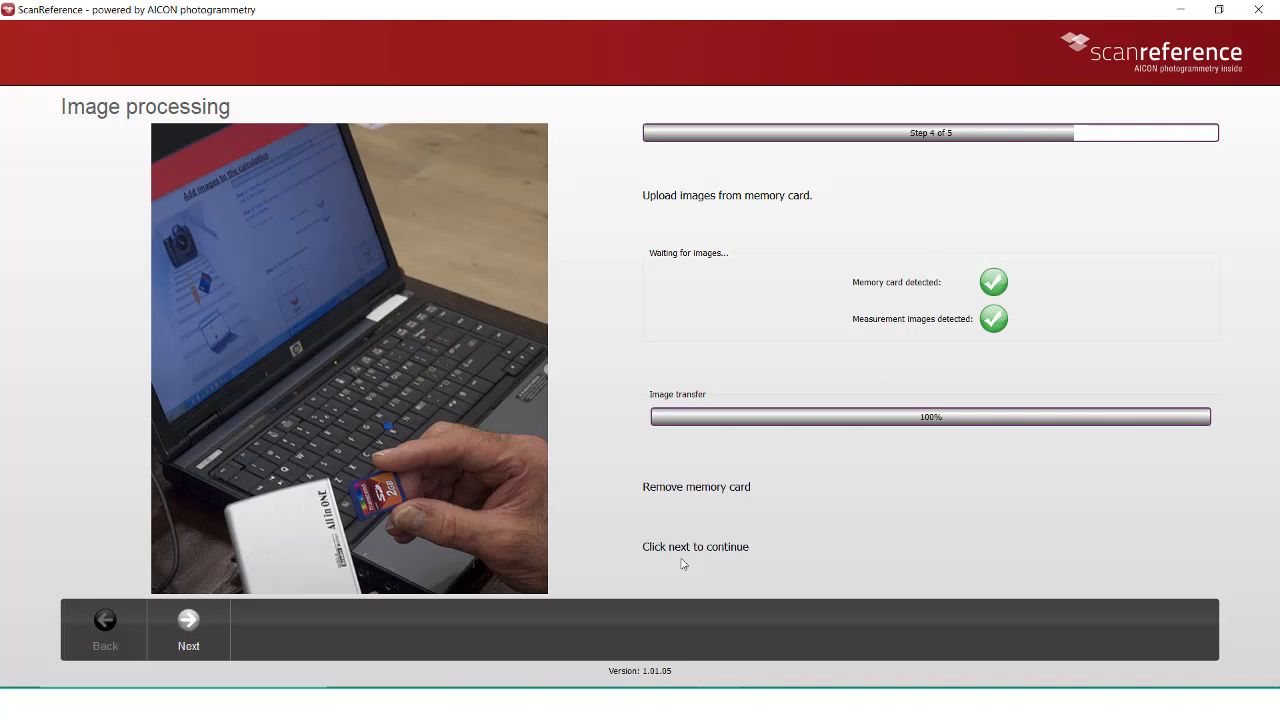
left_click(188, 620)
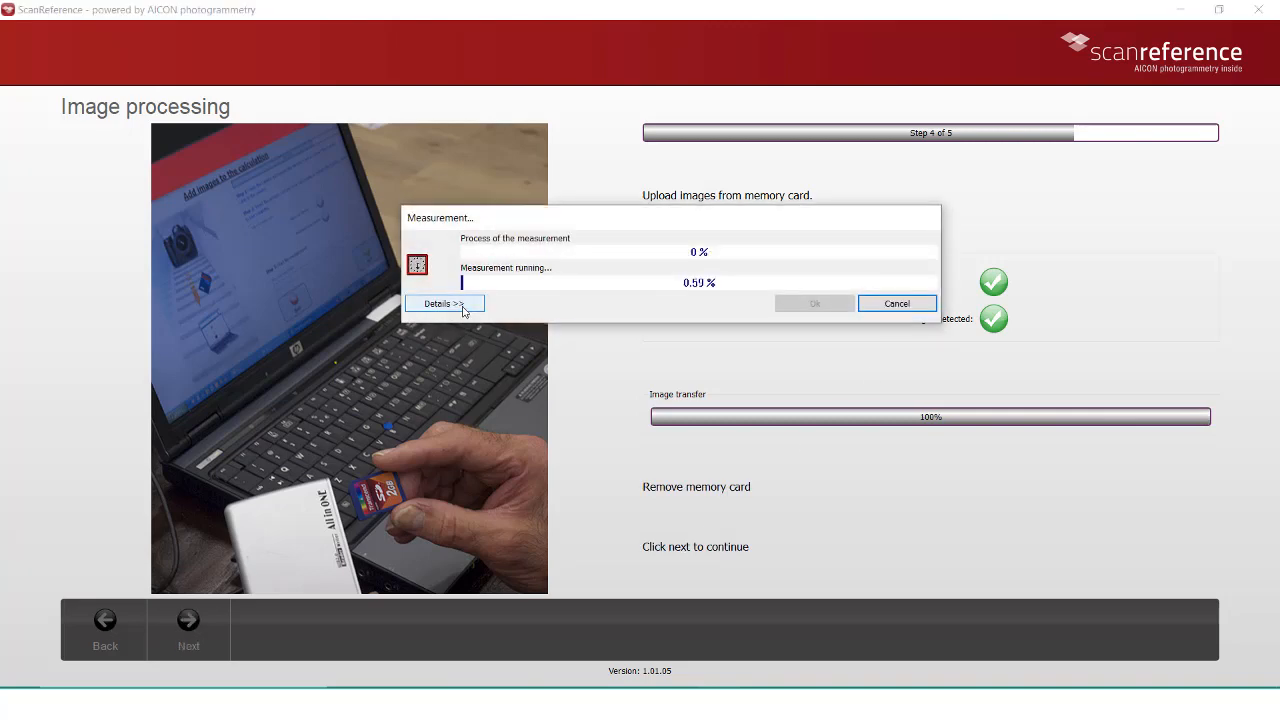
left_click(444, 303)
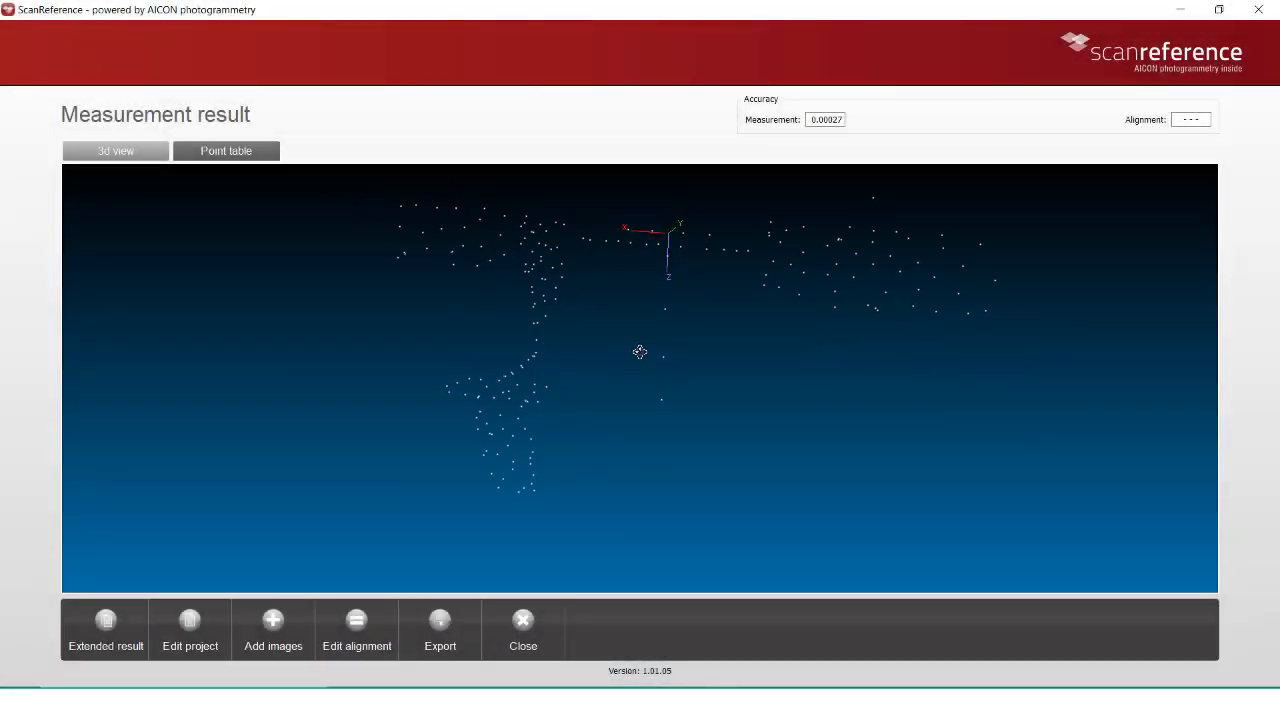
left_click_drag(640, 351, 624, 379)
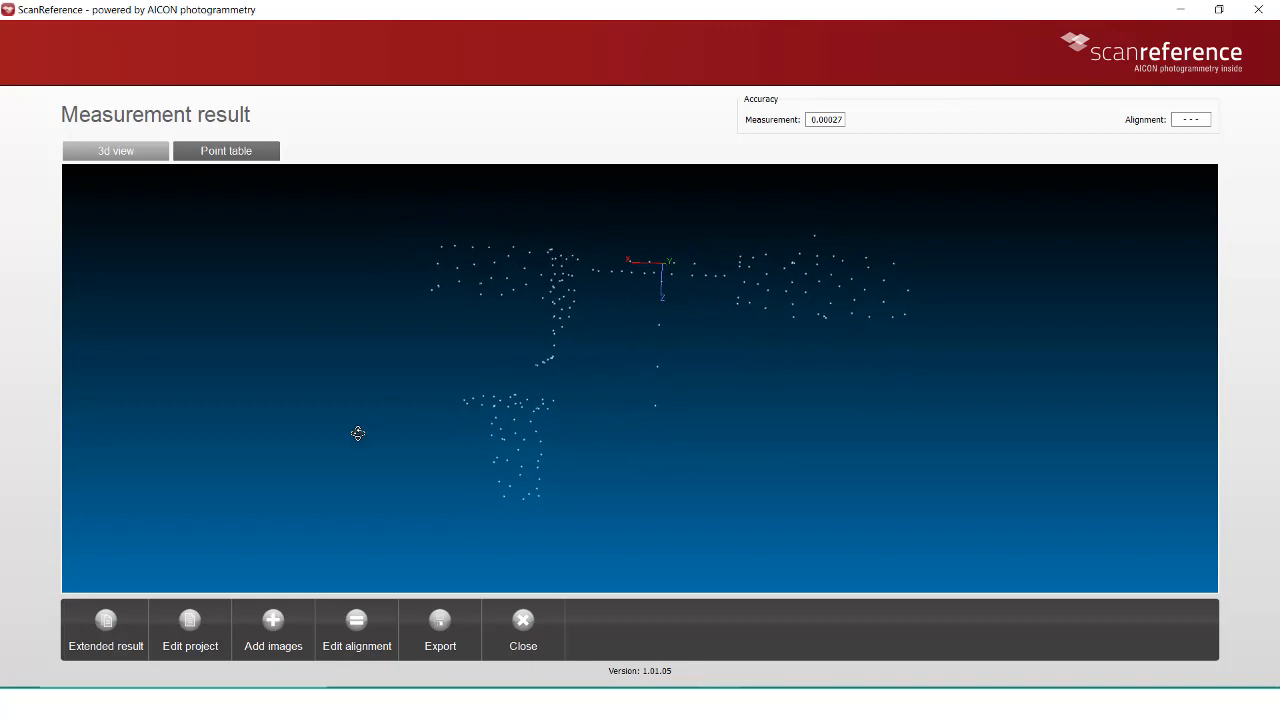
left_click_drag(358, 433, 324, 498)
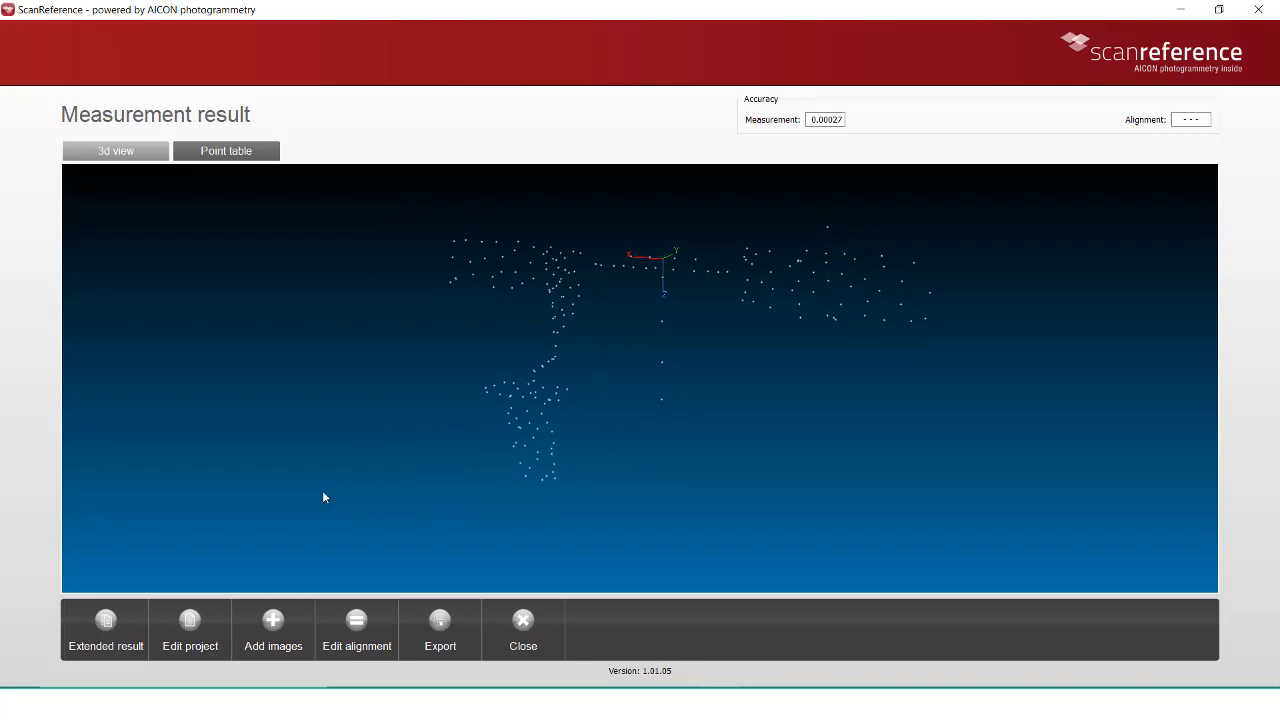